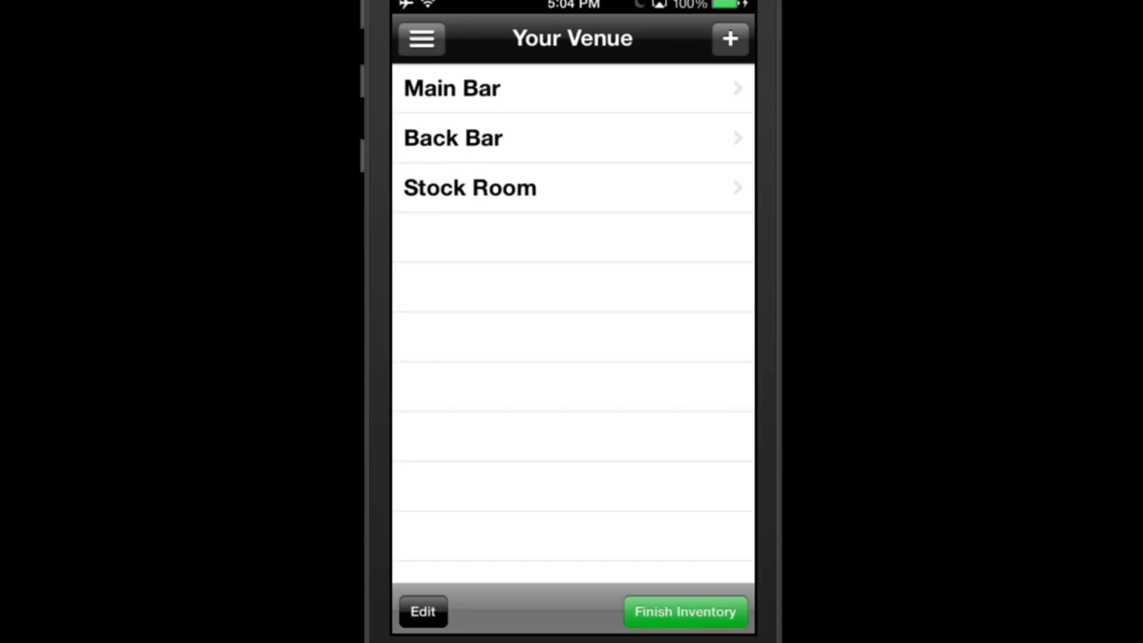
Open the Main Bar area from the Your Venue list.
left_click(451, 88)
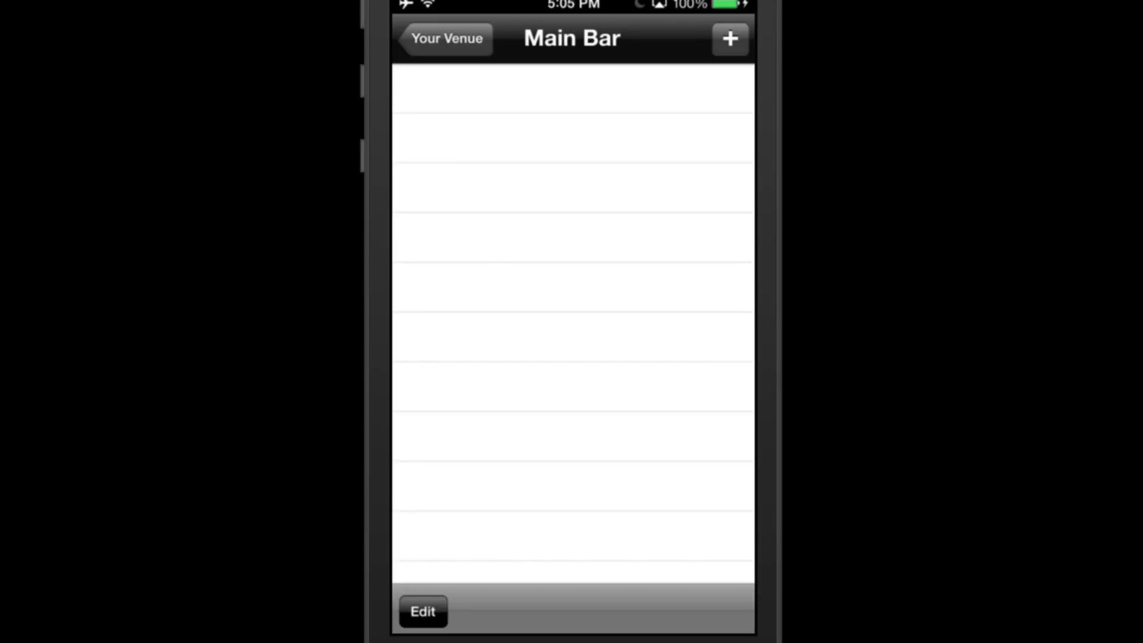
Create a Main Bar section named 'Top Left Shelf'.
left_click(730, 40)
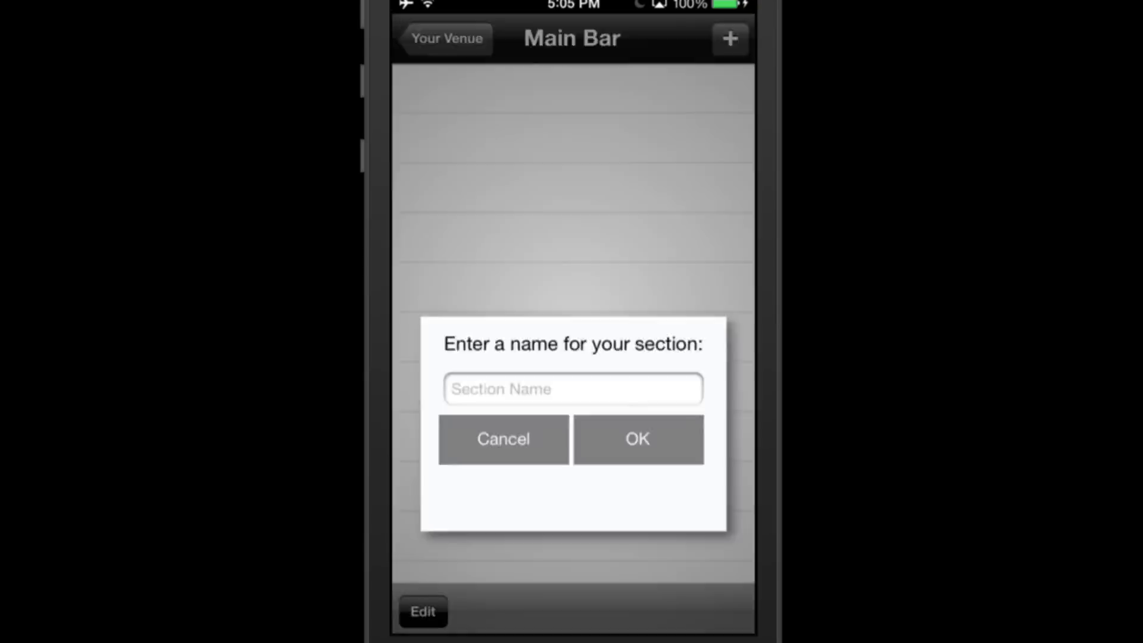
left_click(572, 388)
type("Top Le")
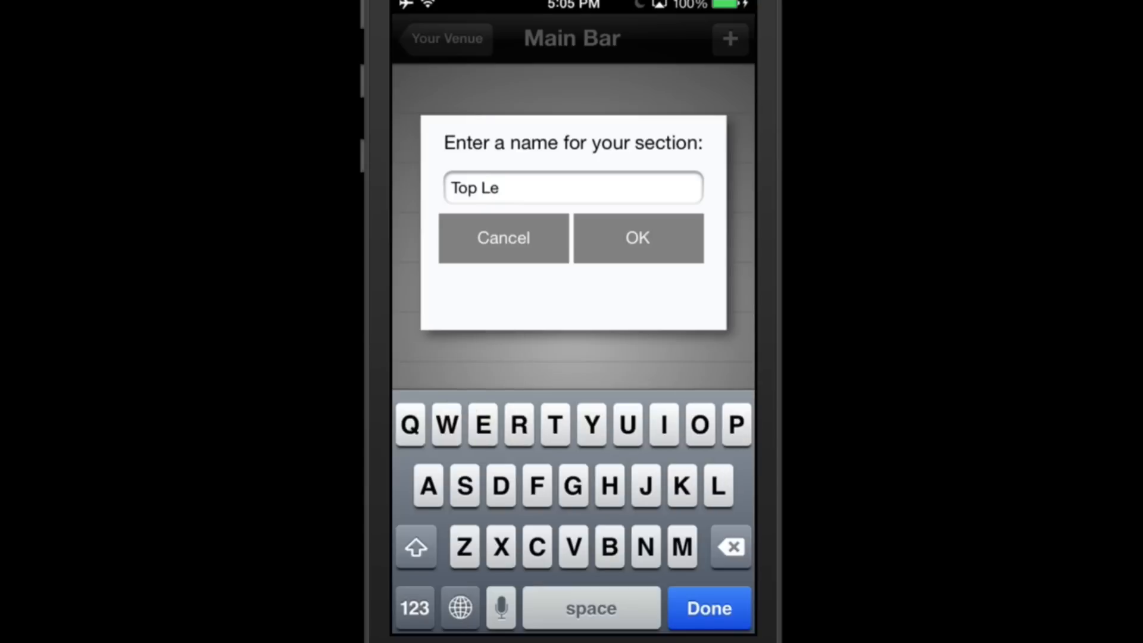
type("ft")
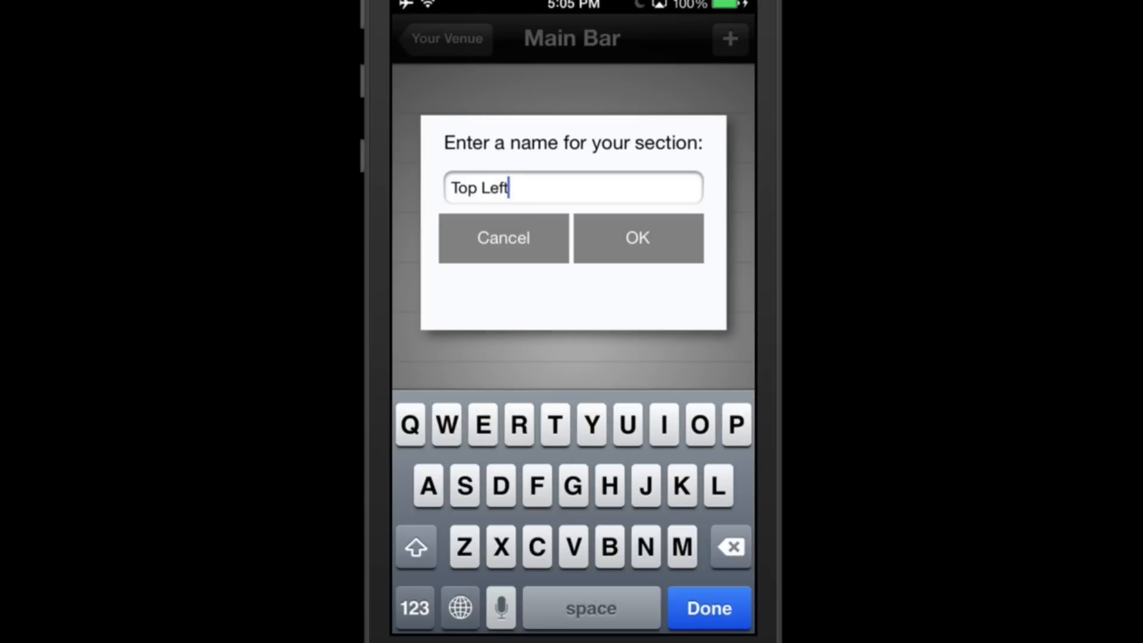
left_click(638, 237)
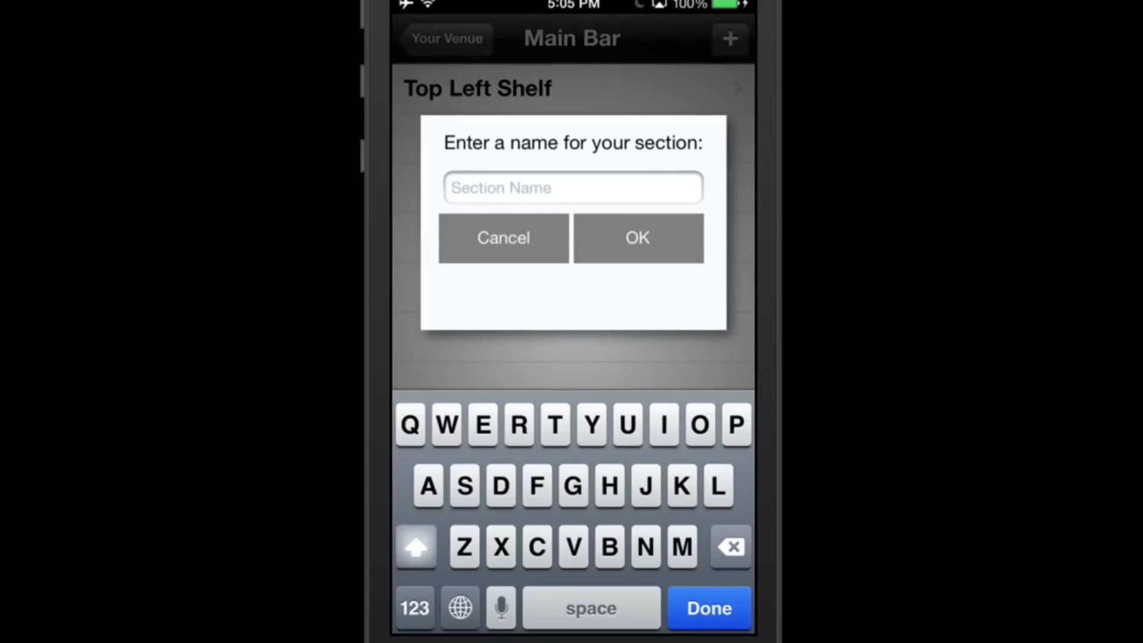
Enter 'Bottom Left Shelf' as the next section name and confirm it.
type("Bottom Left Sh")
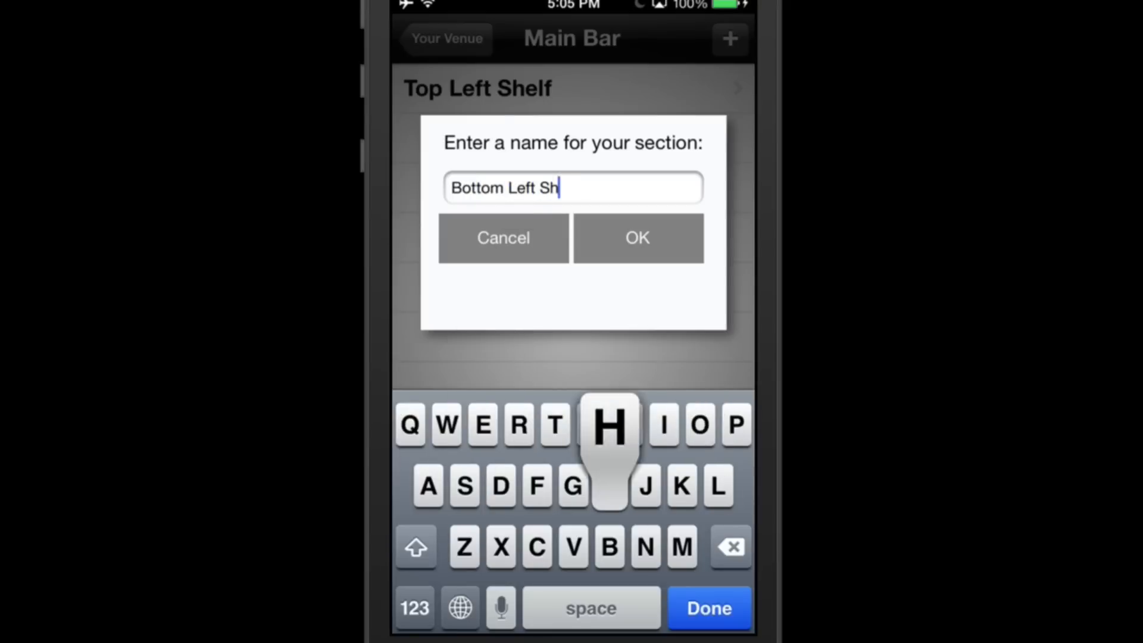
left_click(637, 238)
type("Well #")
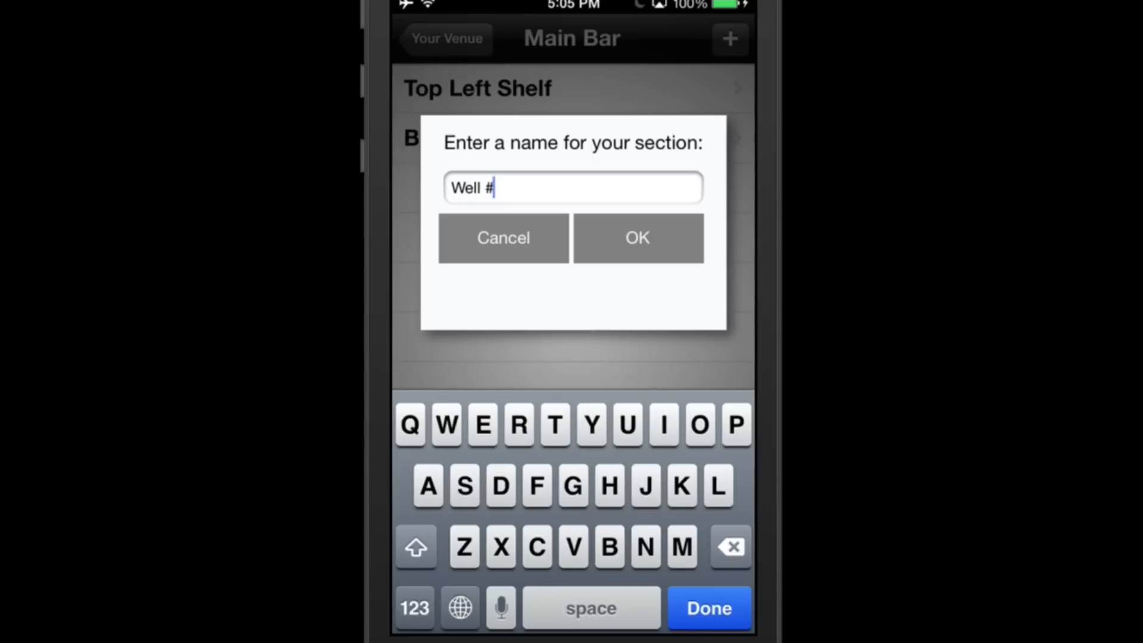
Confirm 'Well #1' as the third section name so it uploads.
left_click(638, 237)
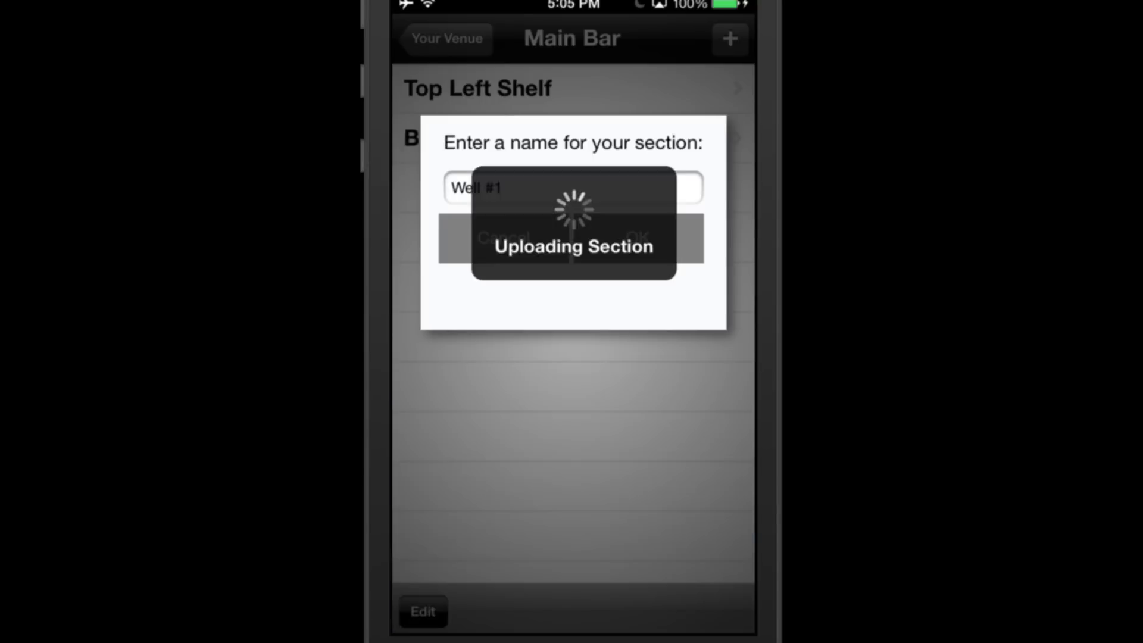